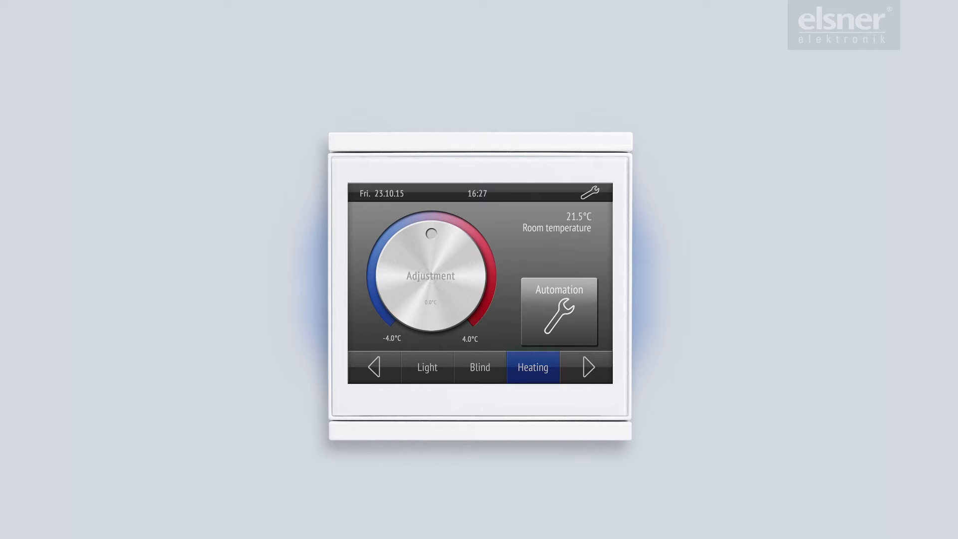
Step: Reach the HVAC mode selection screen from the Heating automation menu (Priority 2 active)
left_click(557, 310)
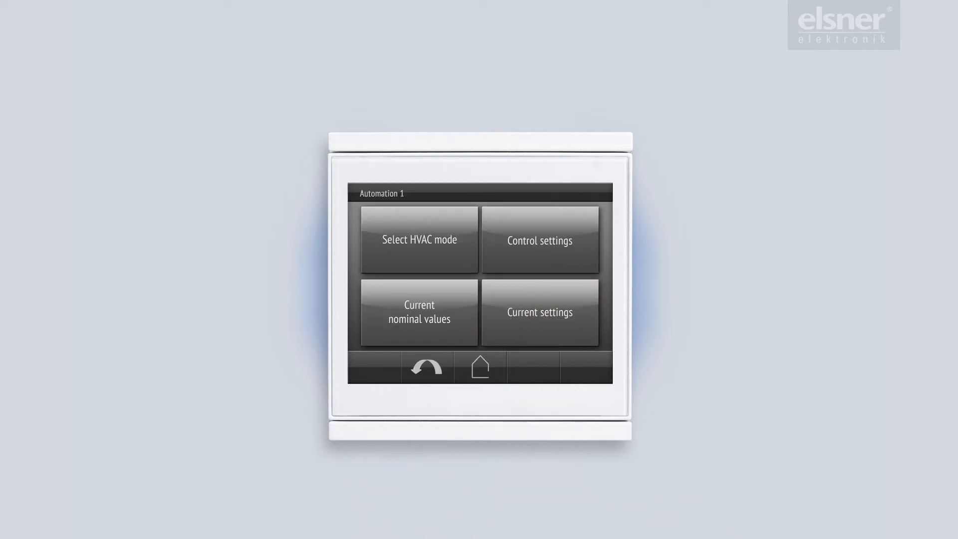
left_click(418, 239)
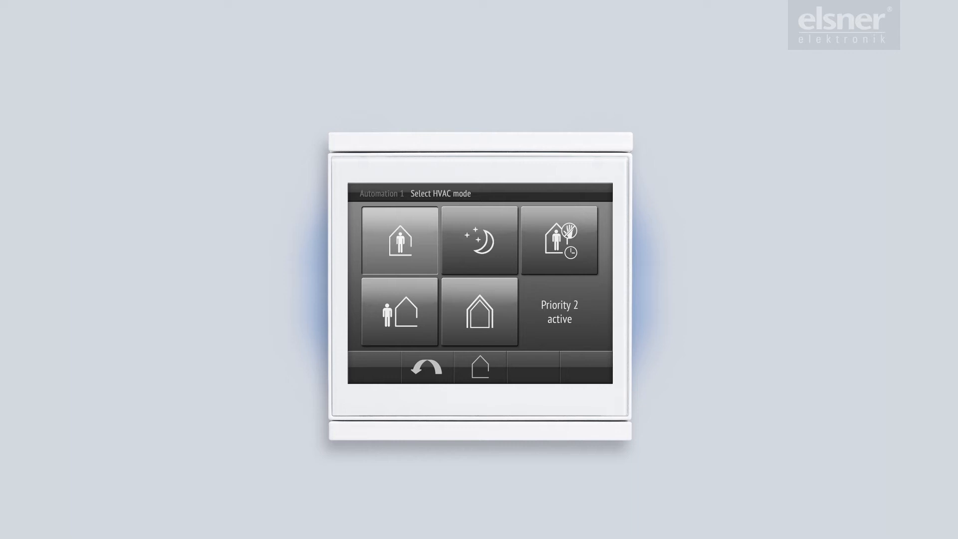
left_click(558, 240)
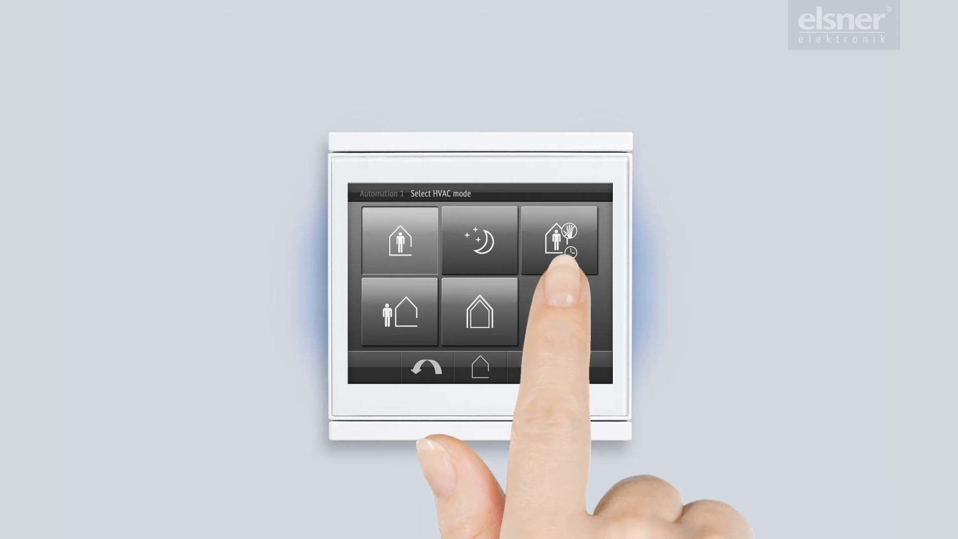
left_click(558, 239)
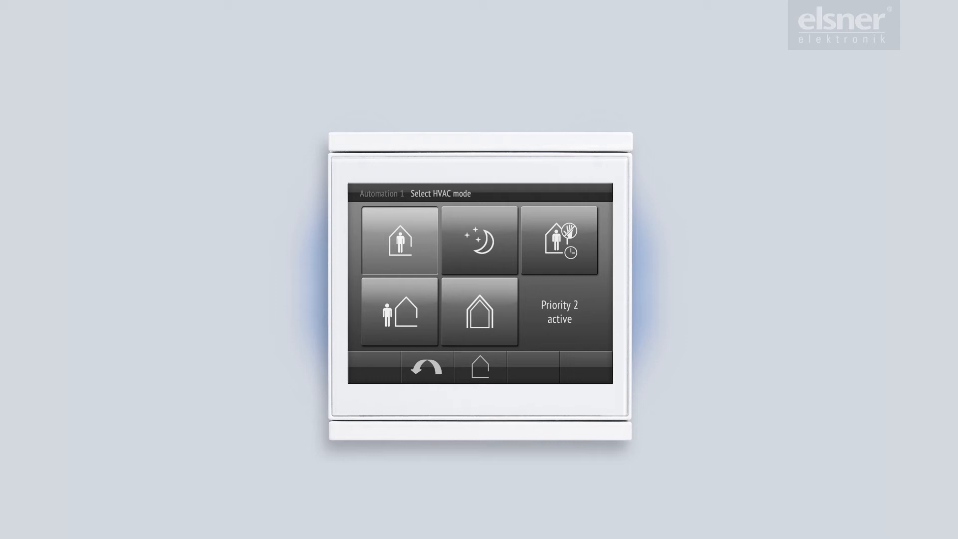
left_click(399, 313)
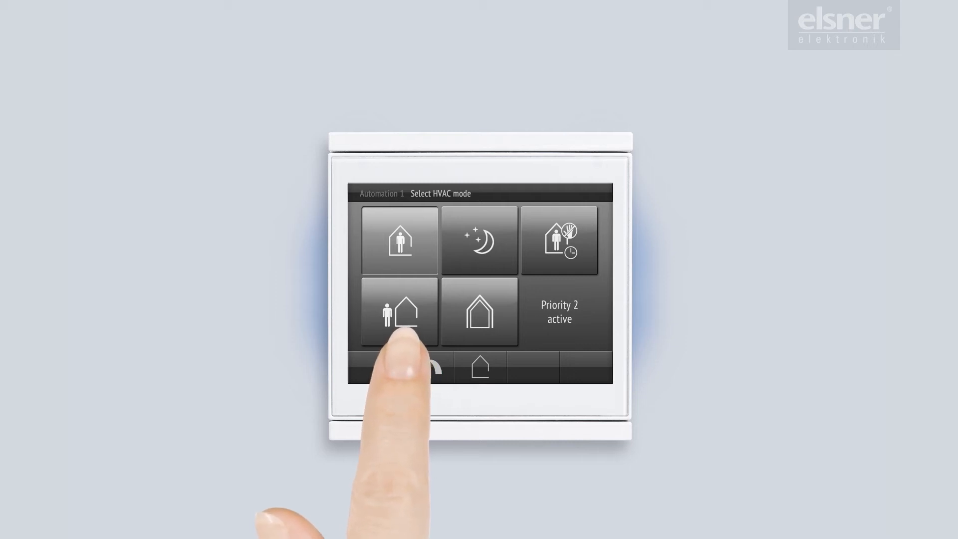
left_click(400, 313)
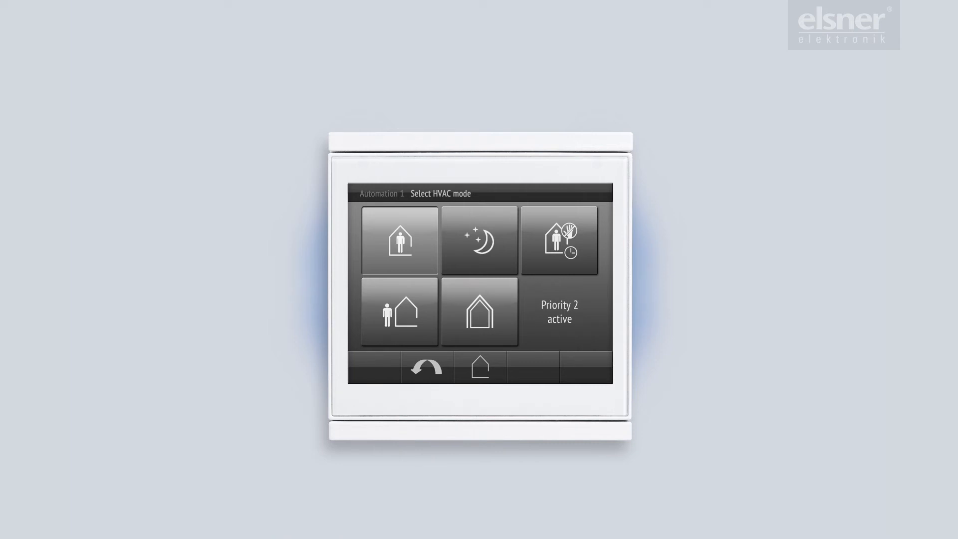
left_click(478, 311)
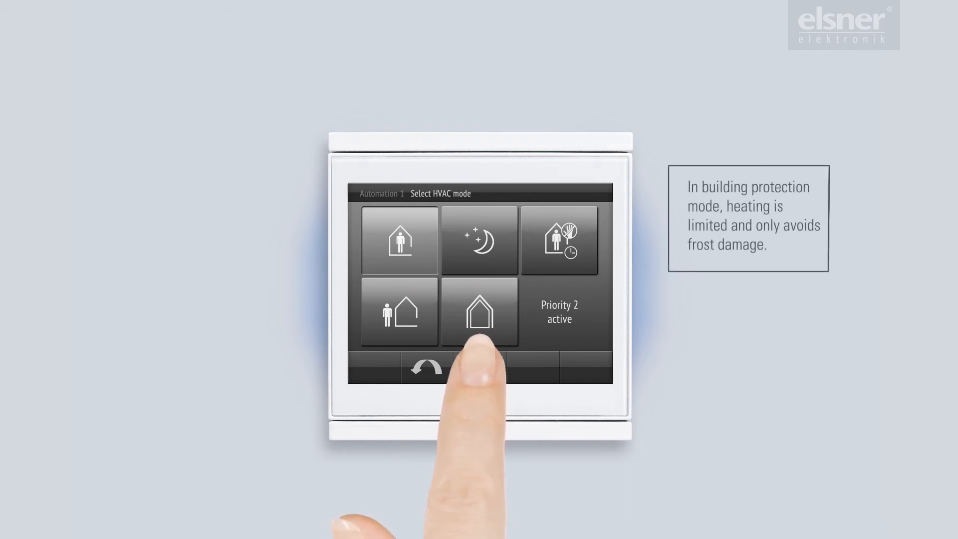
left_click(479, 313)
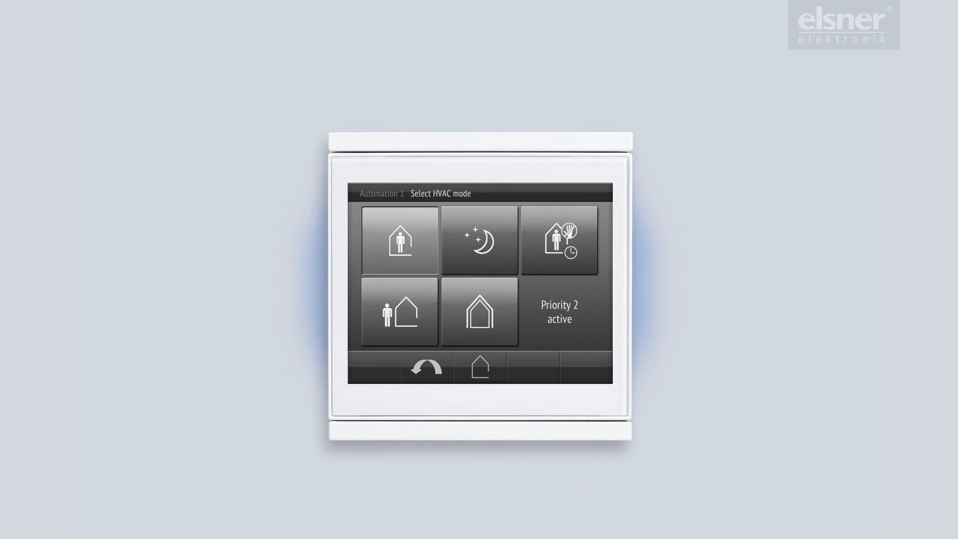
Step: Review controller settings — basic nominal value, comfort extension, protection — and return to Automation 1
left_click(426, 367)
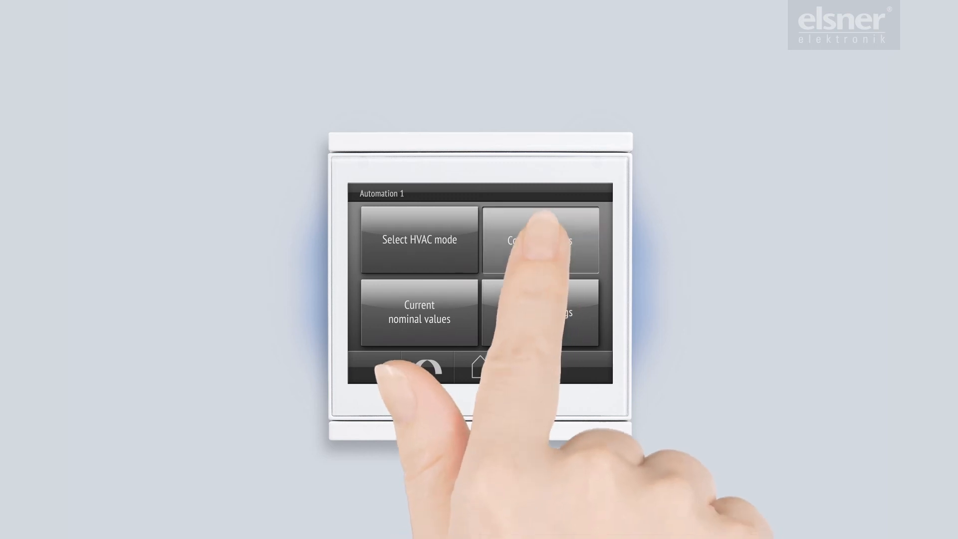
left_click(539, 239)
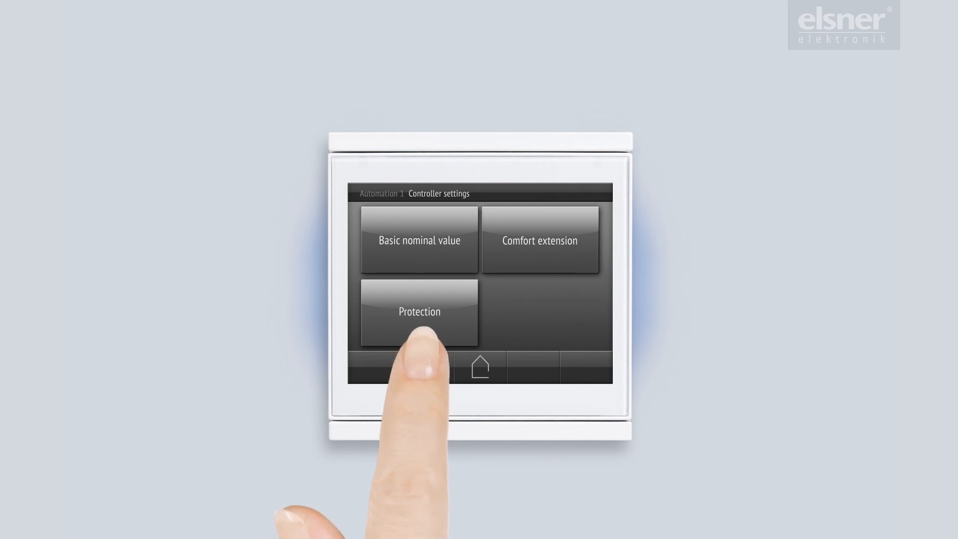
left_click(419, 312)
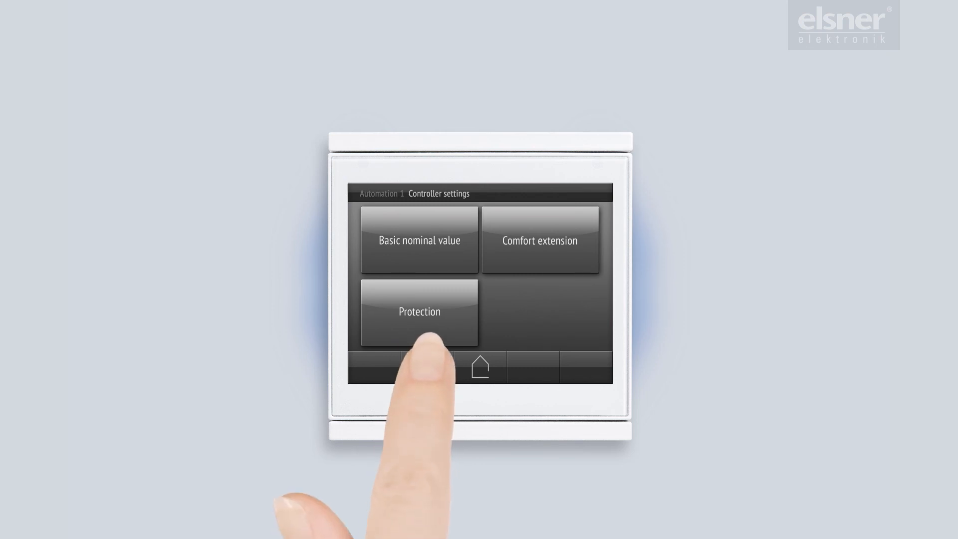
left_click(480, 366)
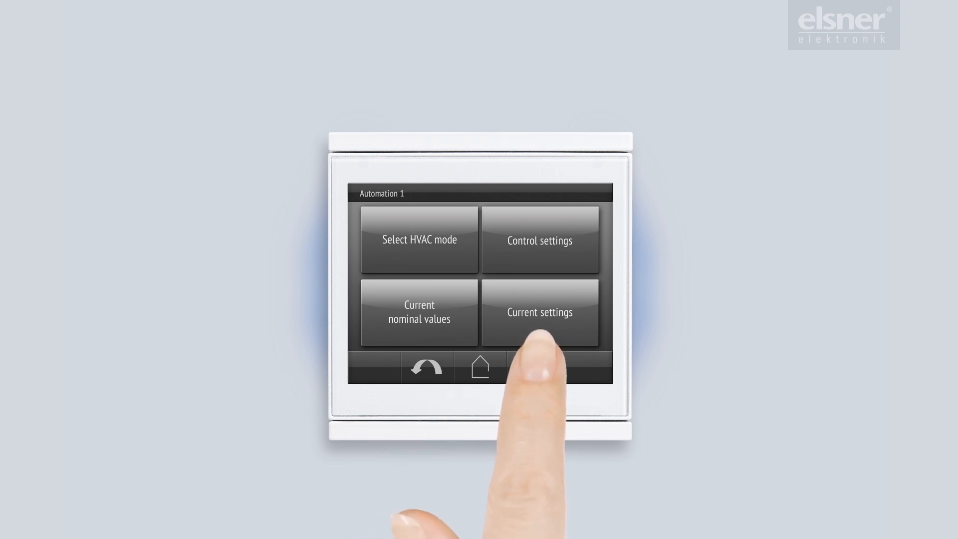
Step: Display current nominal values: comfort 21.5°C, night 20.0°C, protection 8.0°C, extension 20.0°C
left_click(539, 312)
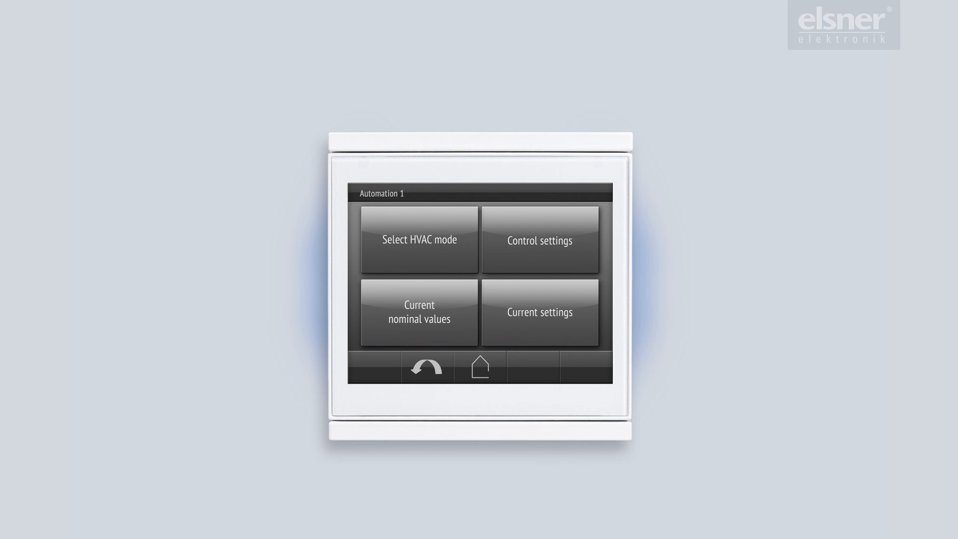
left_click(418, 312)
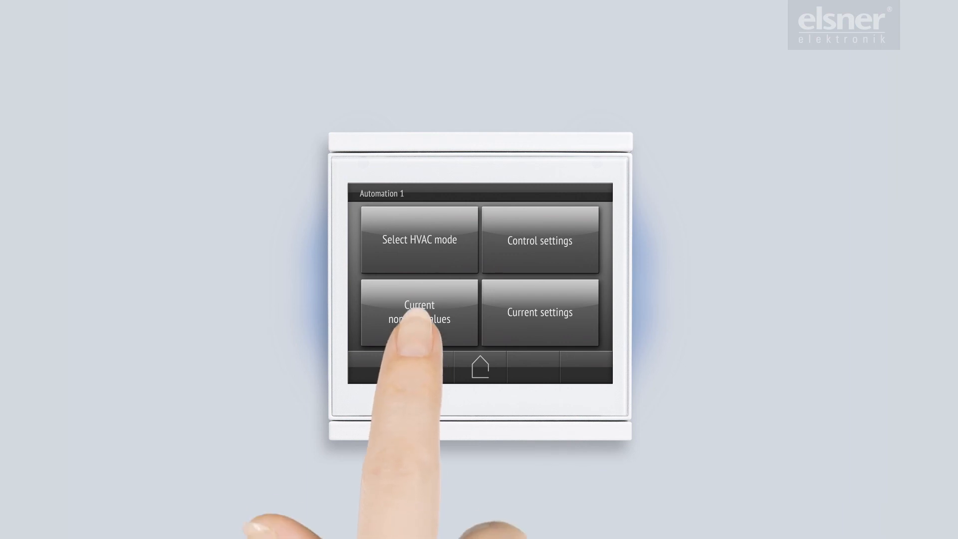
left_click(418, 311)
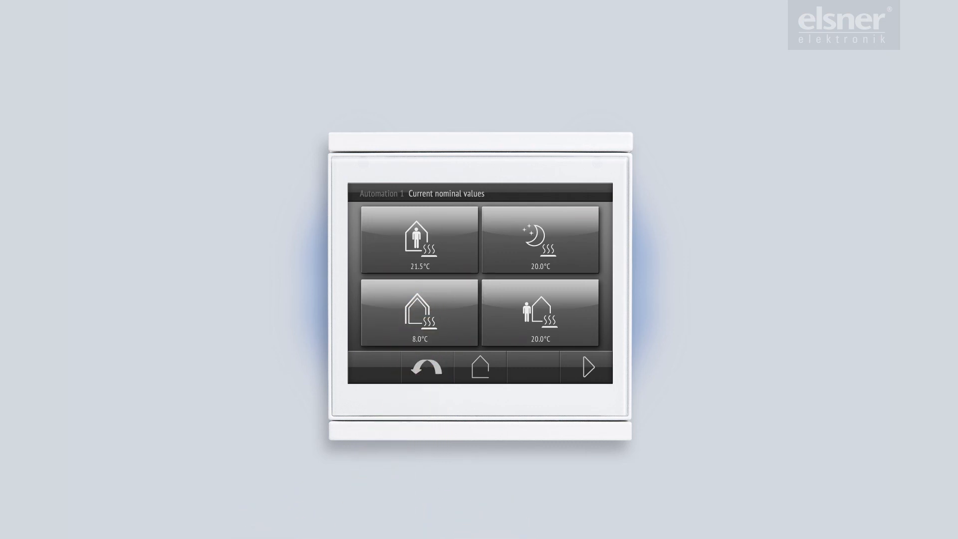